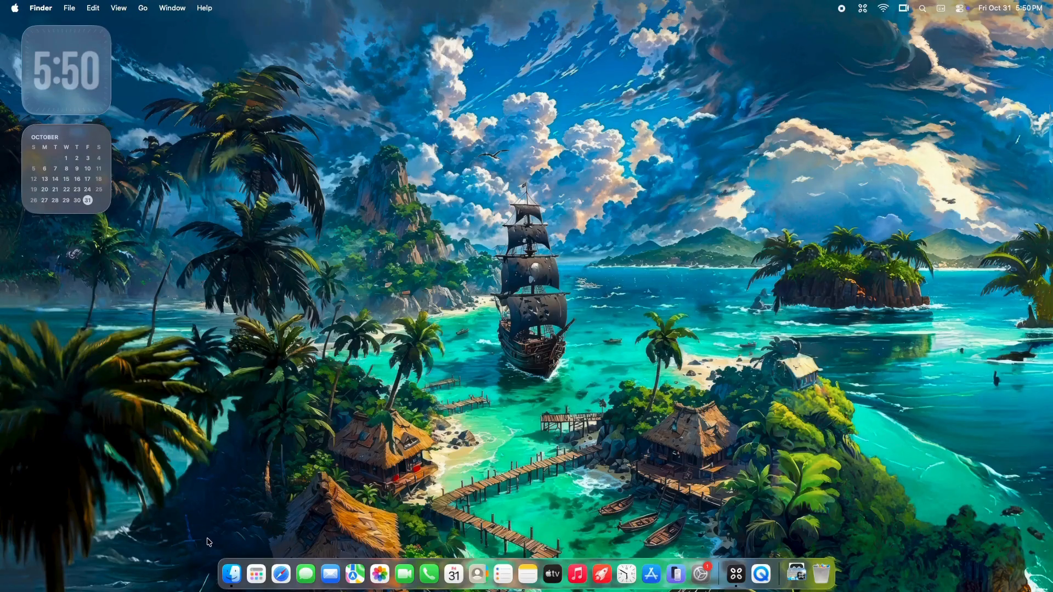
mouse_move(289, 556)
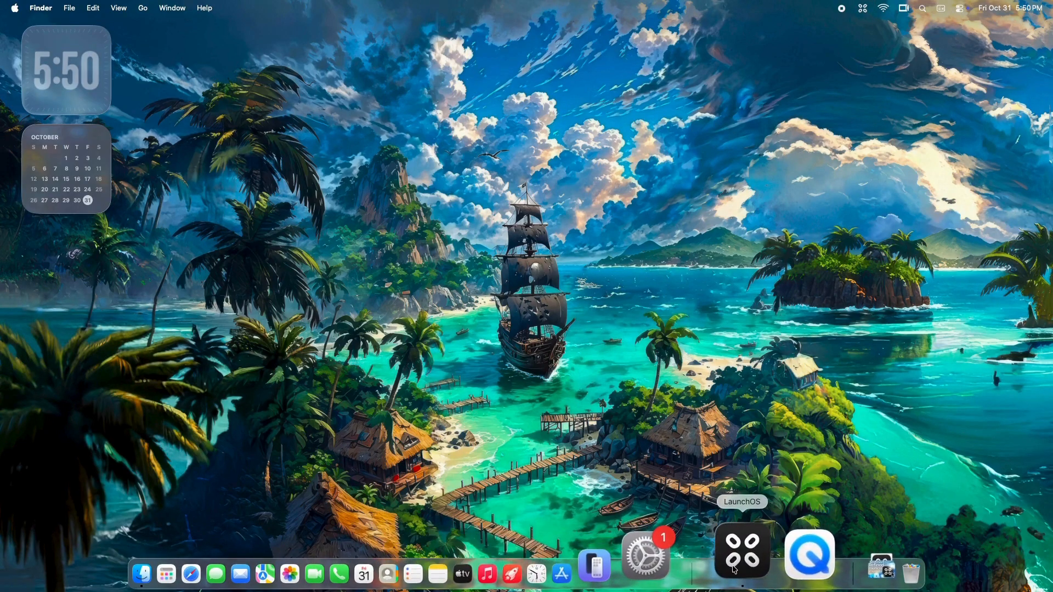
Step: Launch Chrome from the desktop to bring up the r/MacOS thread "macOS tahoe is messed up"
click(741, 554)
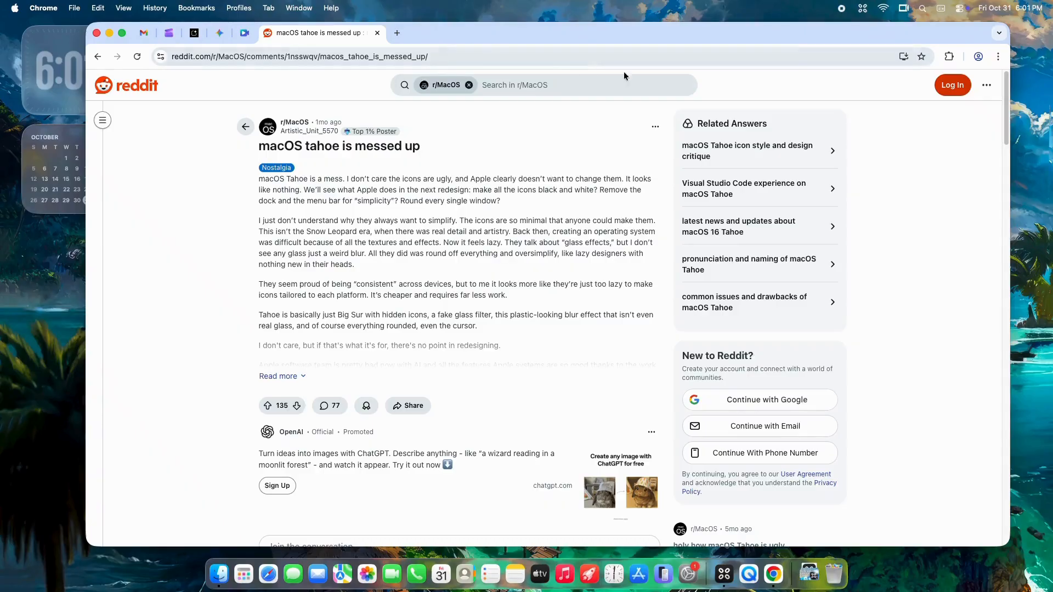
Step: Scroll down through the thread's comments to read the replies about macOS Tahoe
scroll(down, 3)
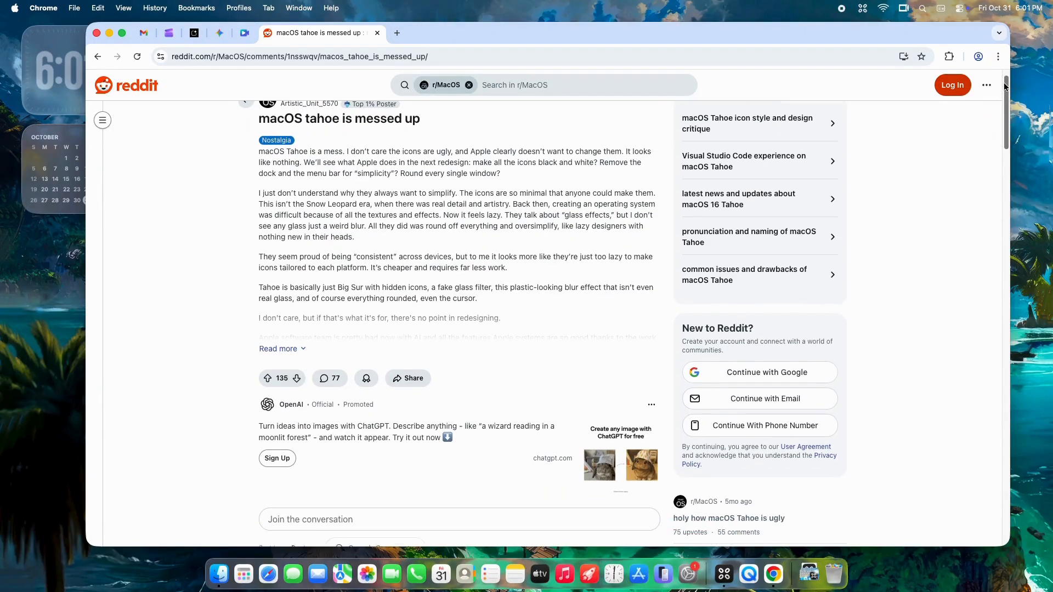
scroll(down, 3)
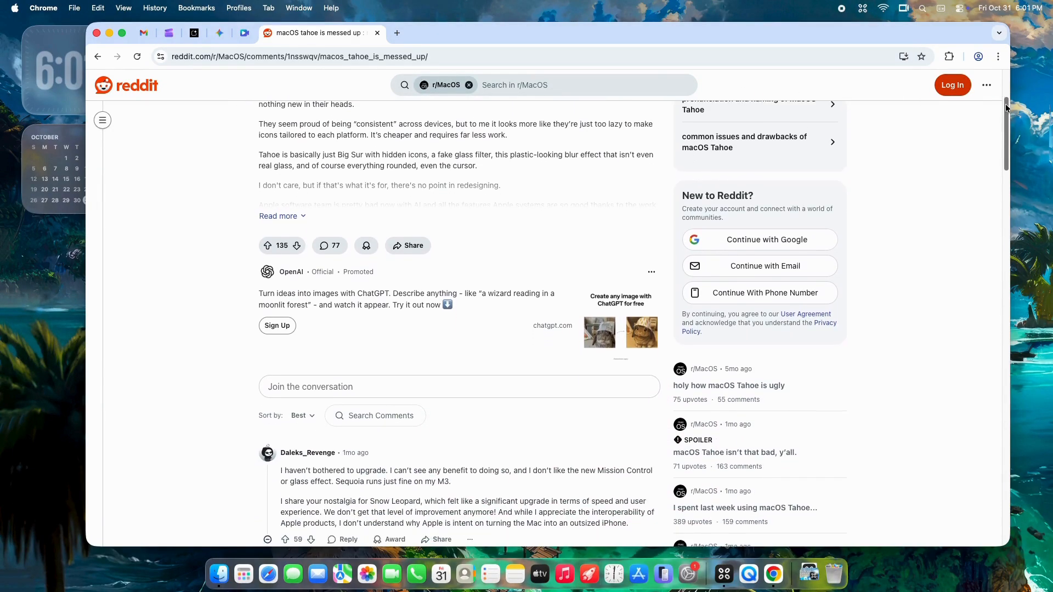
scroll(down, 3)
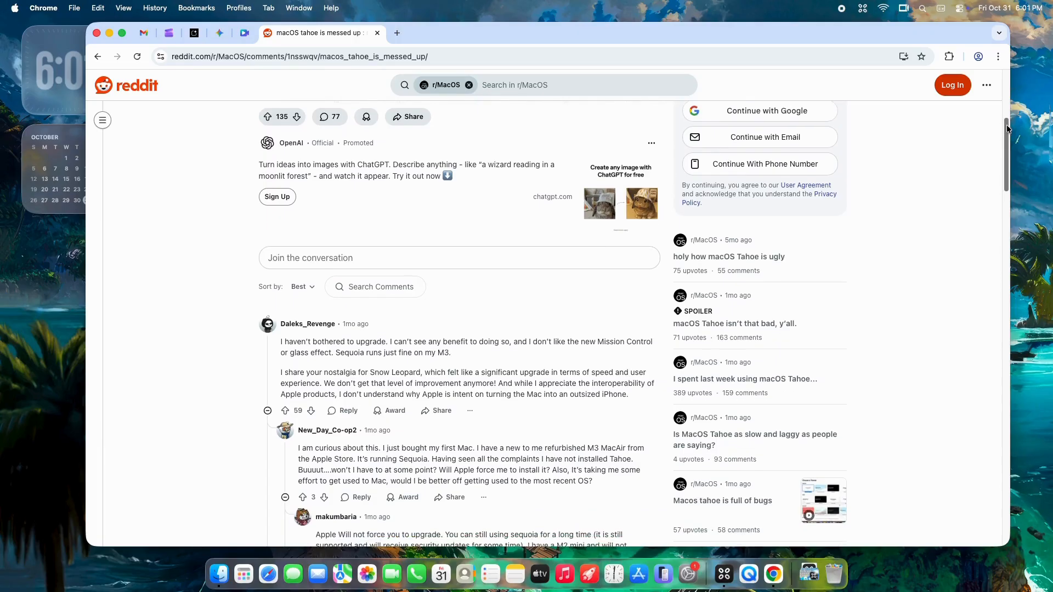
scroll(down, 3)
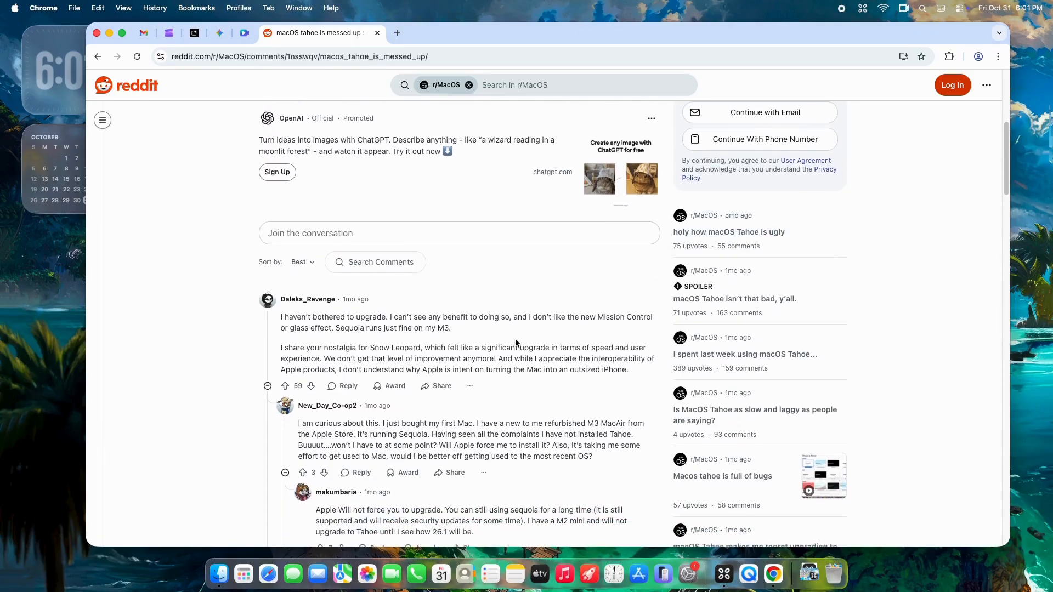
scroll(down, 3)
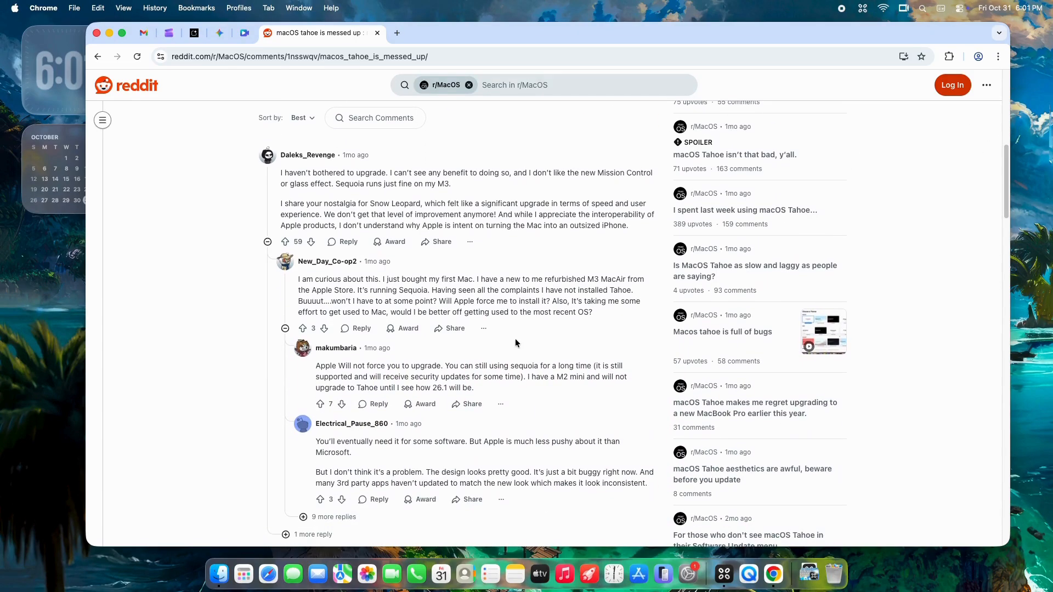
scroll(down, 3)
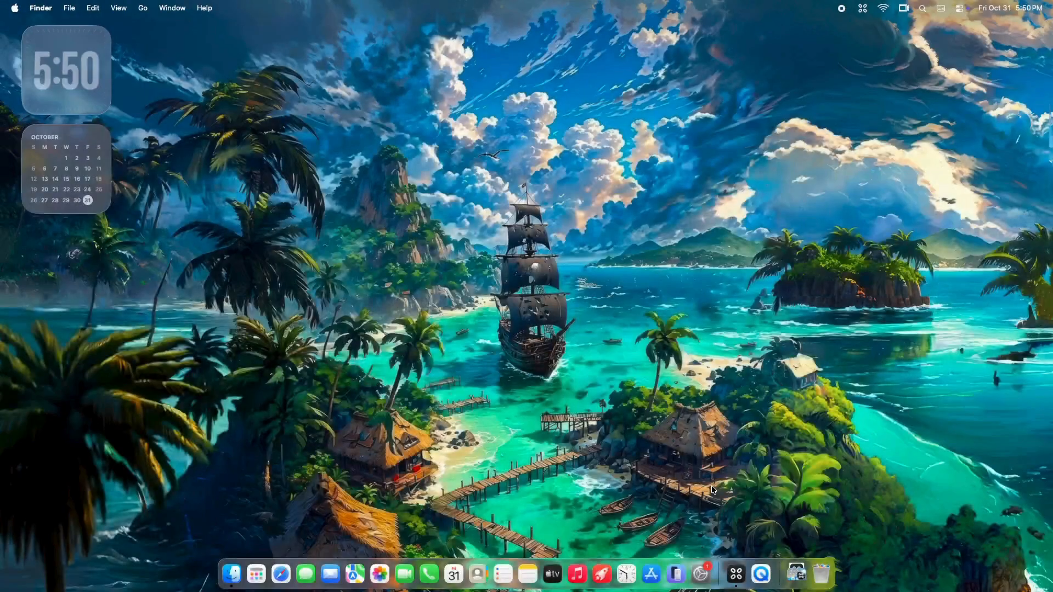
Step: Bring up the desktop's context menu to start adding Calendar, Stocks, Reminders and News widgets
click(735, 573)
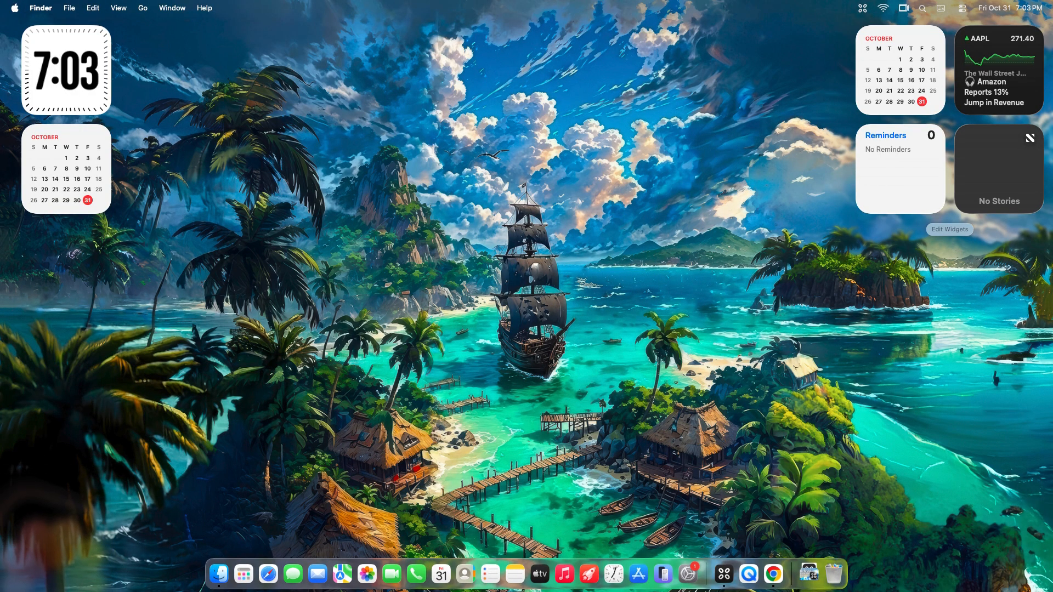
Step: Leave widget editing and launch Safari to reach apple.com's Mac navigation menu
click(772, 573)
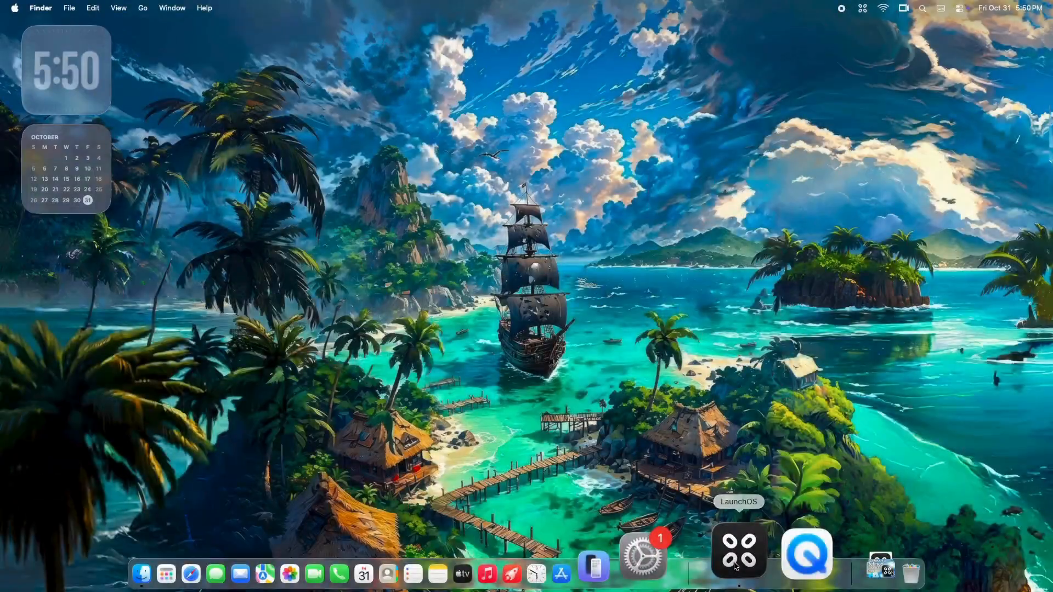
click(738, 555)
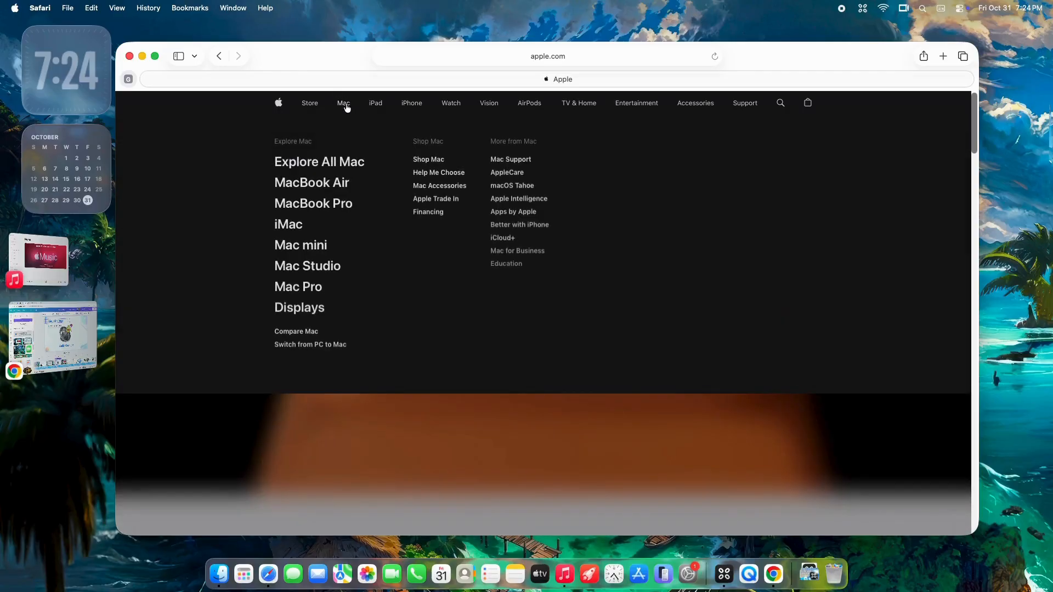
mouse_move(503, 177)
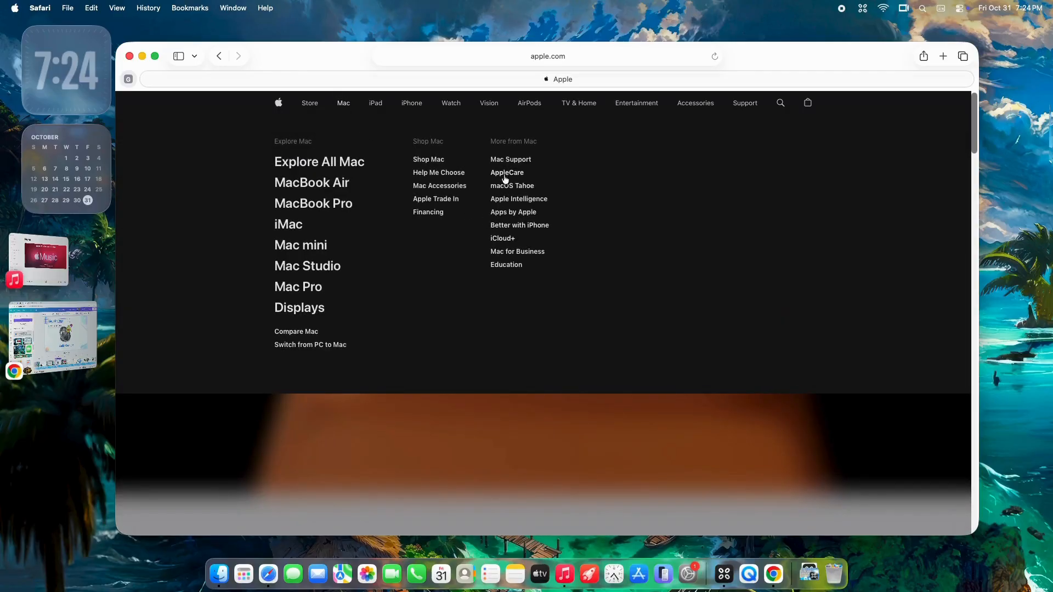
Step: Load the macOS Tahoe page from the Mac menu and scroll down to its design highlights
click(512, 185)
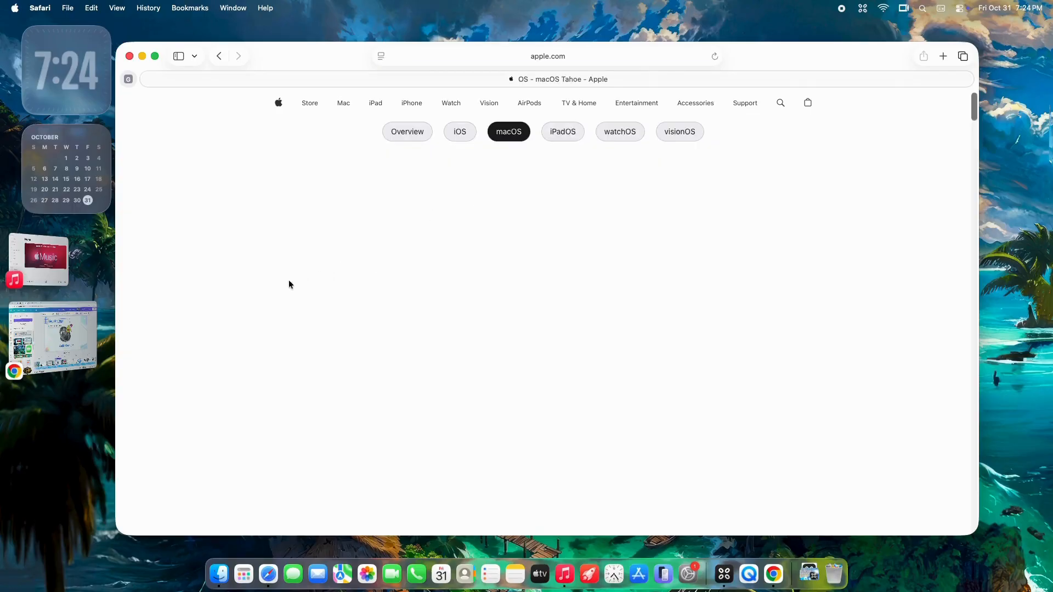
scroll(down, 3)
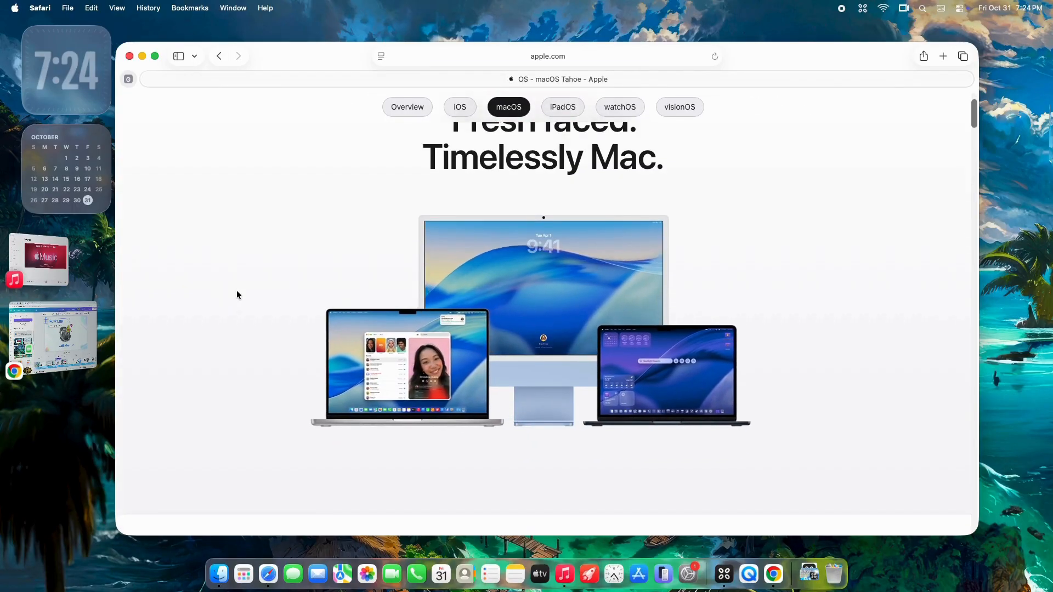
scroll(down, 3)
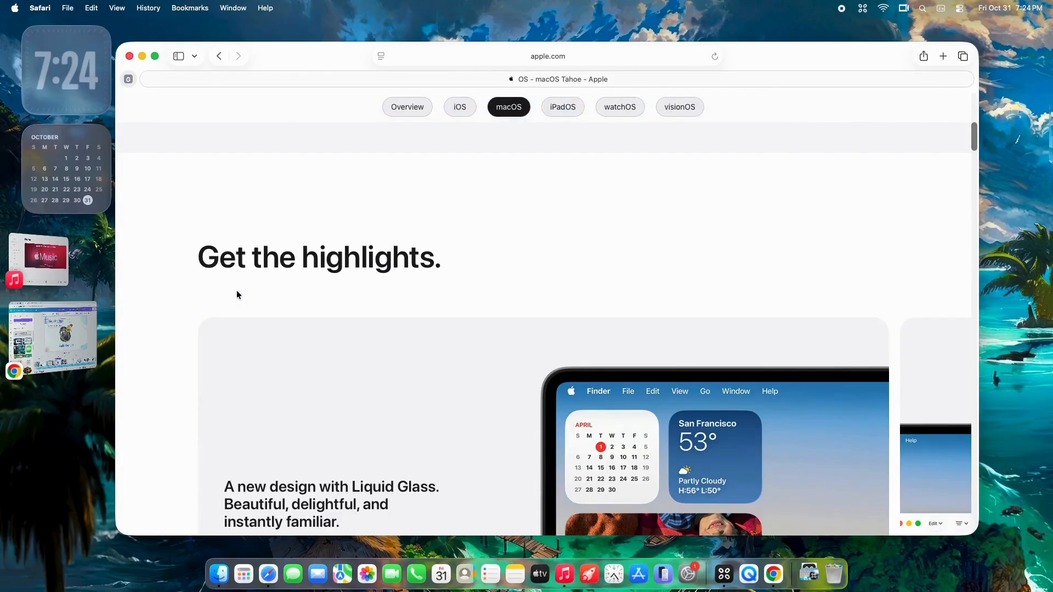
scroll(down, 3)
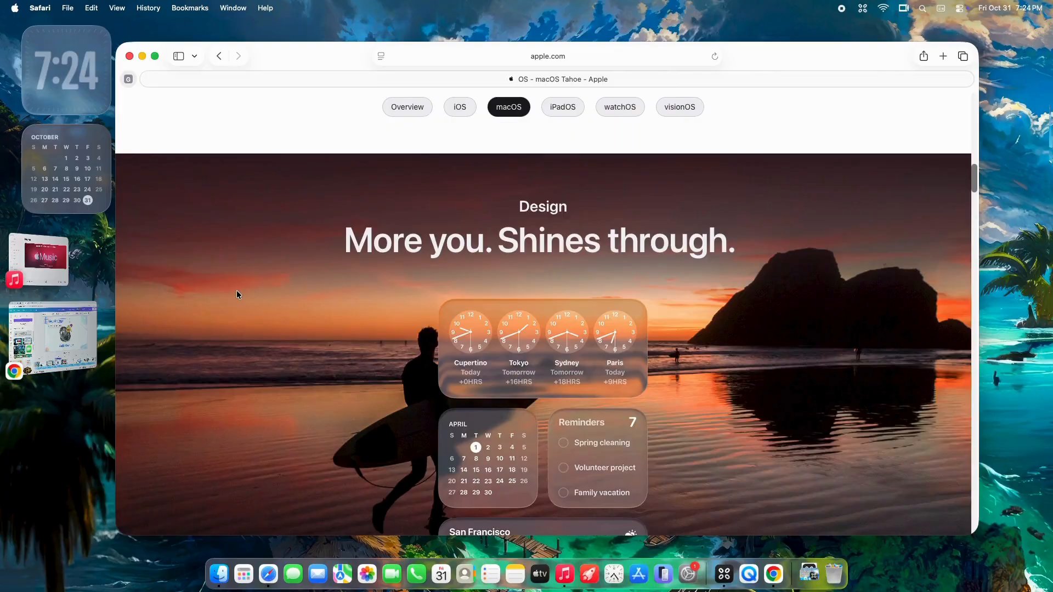
scroll(down, 3)
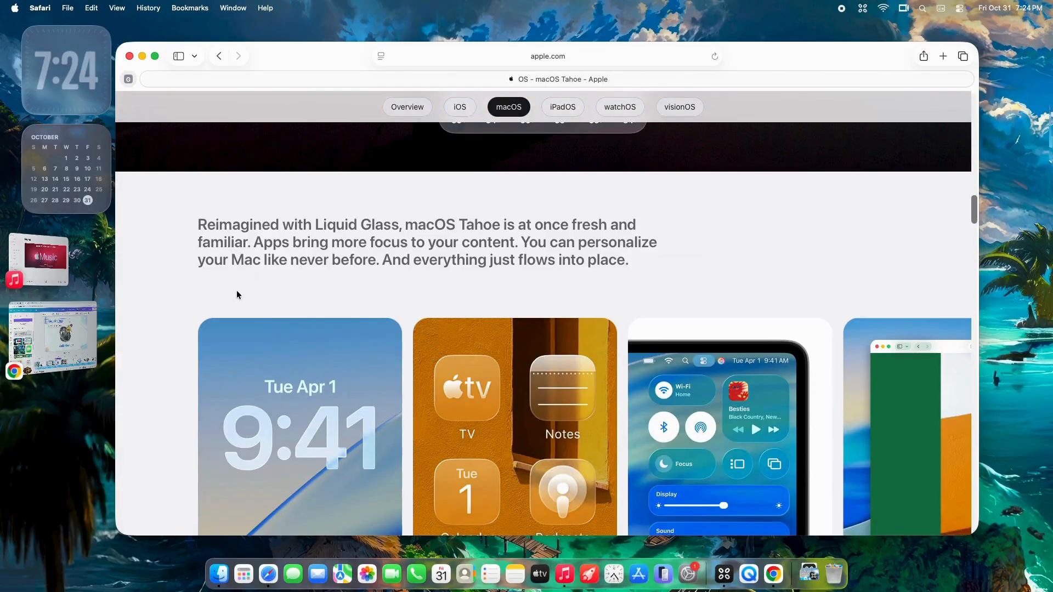
scroll(down, 3)
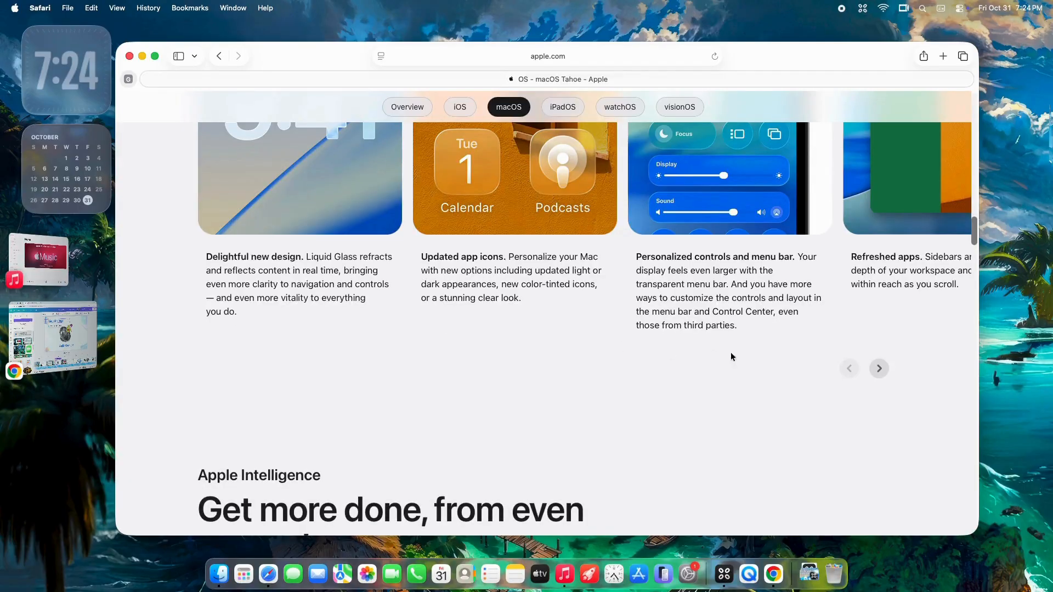
Step: Advance the highlights carousel to the next cards, reaching the Apple Intelligence features
click(878, 368)
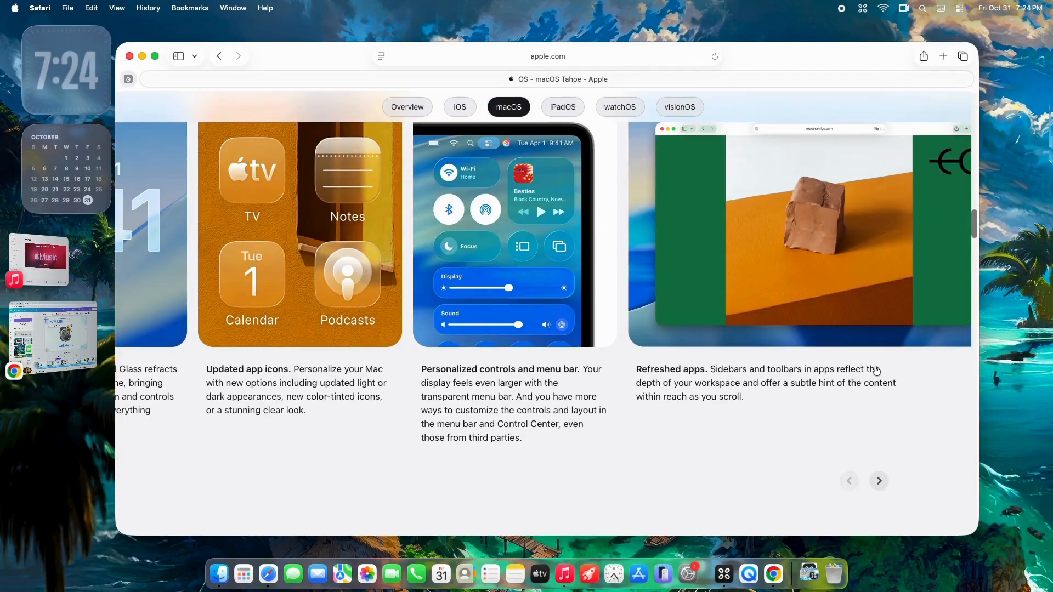
click(879, 480)
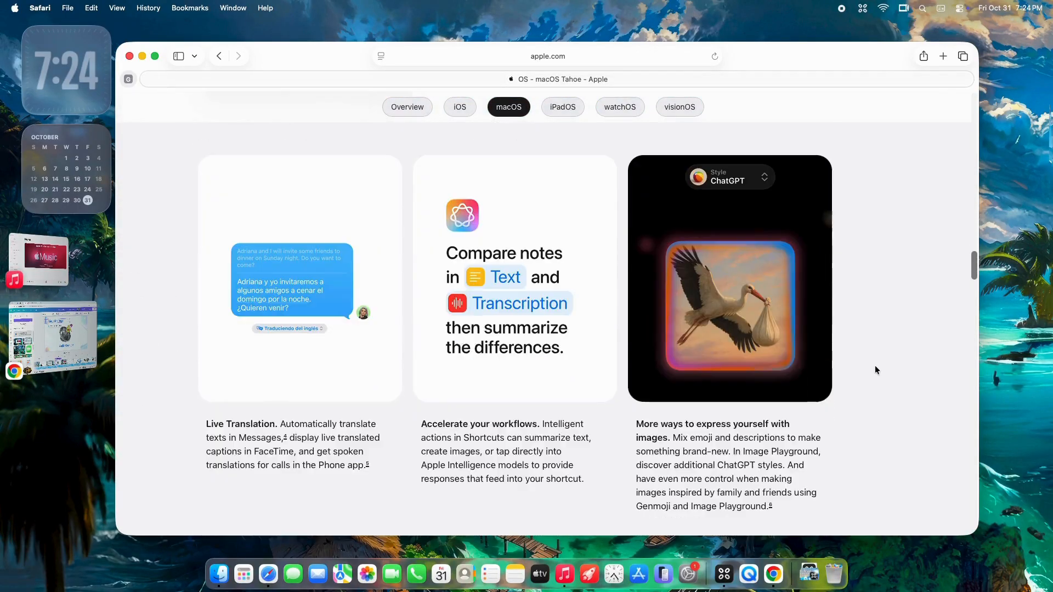